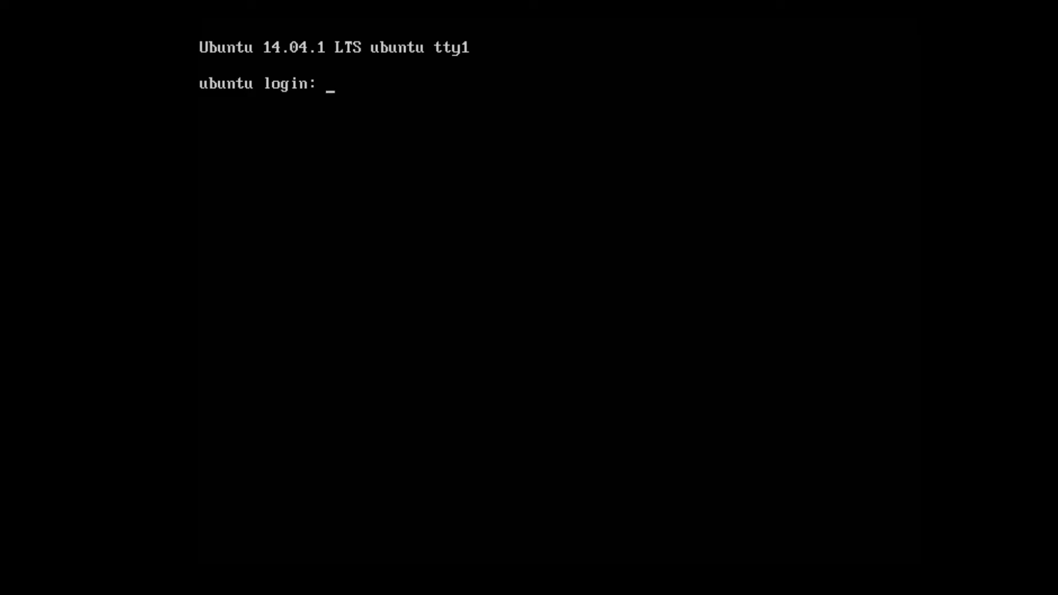
Log in as user 'carl' to reach the shell prompt.
text(carl)
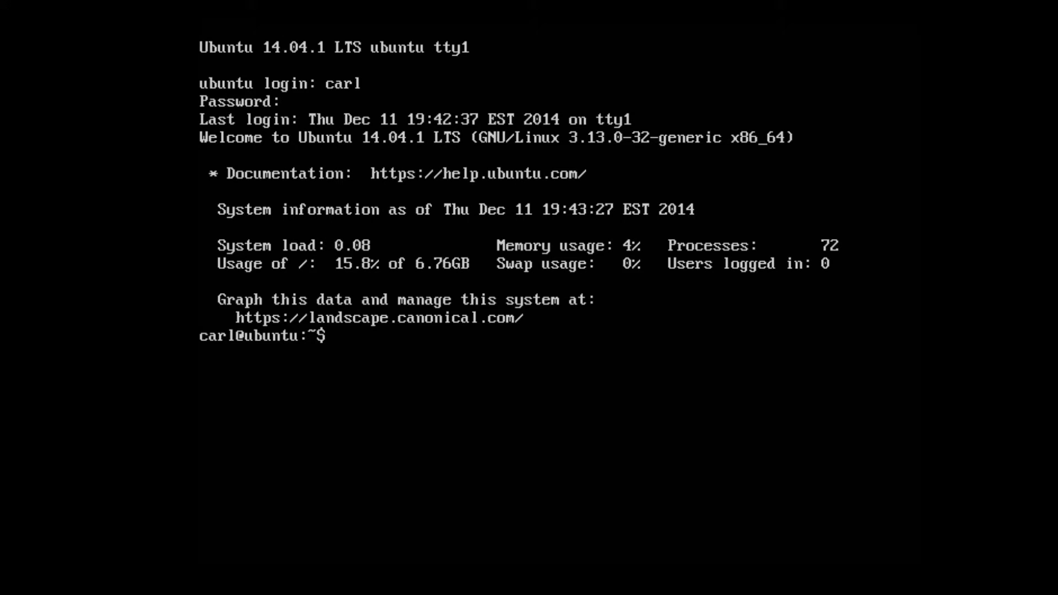
Run sudo vi /etc/network/interfaces to edit the network configuration as administrator.
text(sudo)
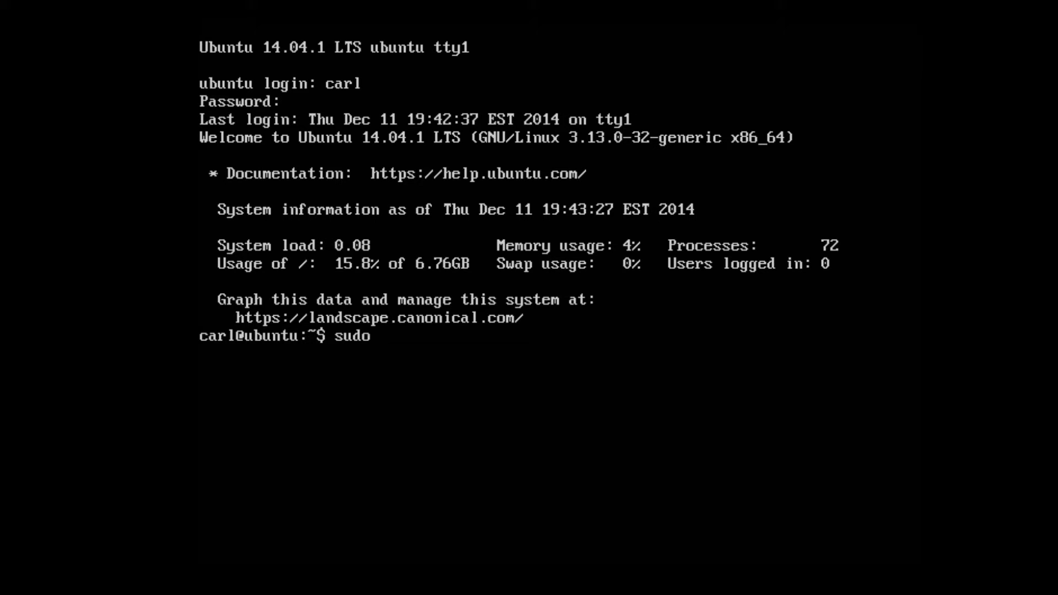
text(vi)
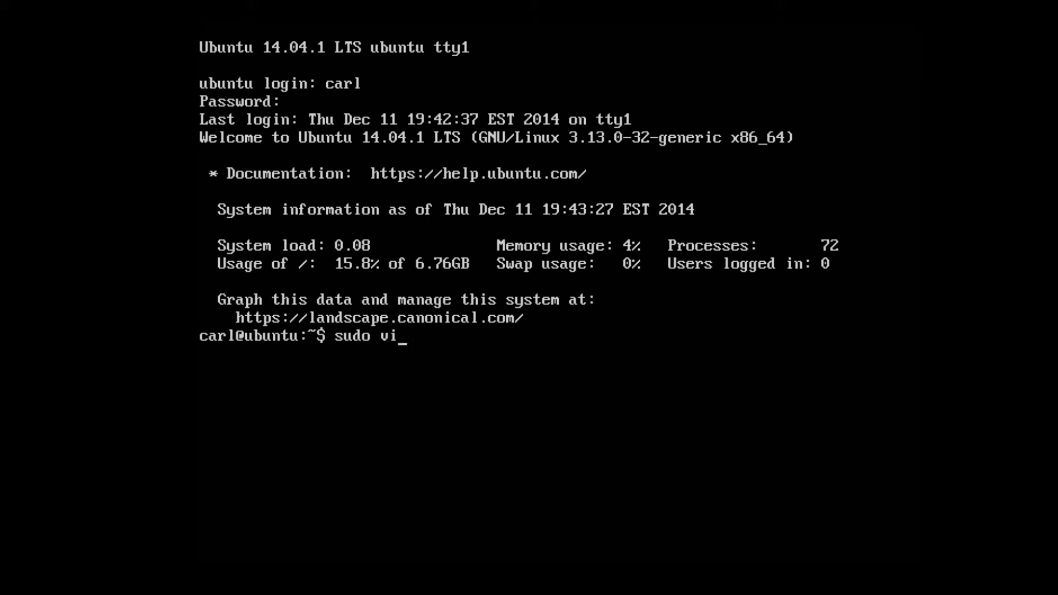
text(" ")
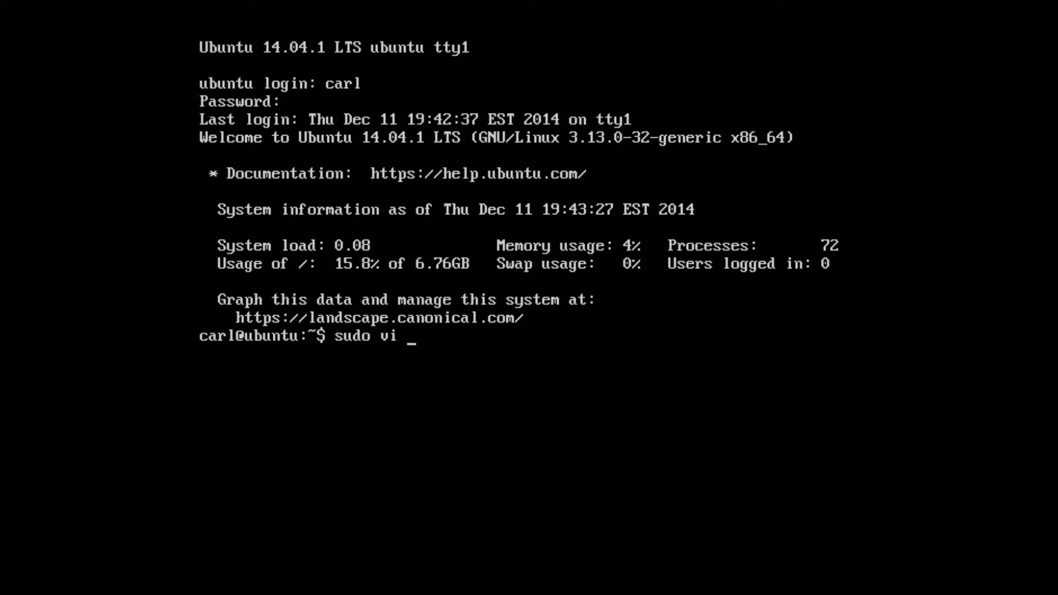
text(/etc)
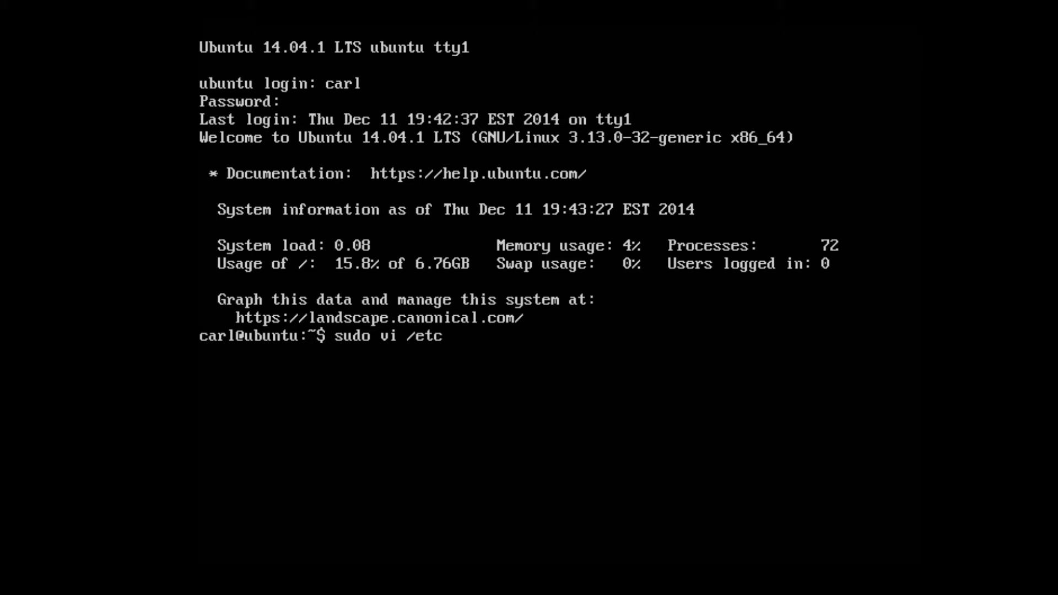
text(network/)
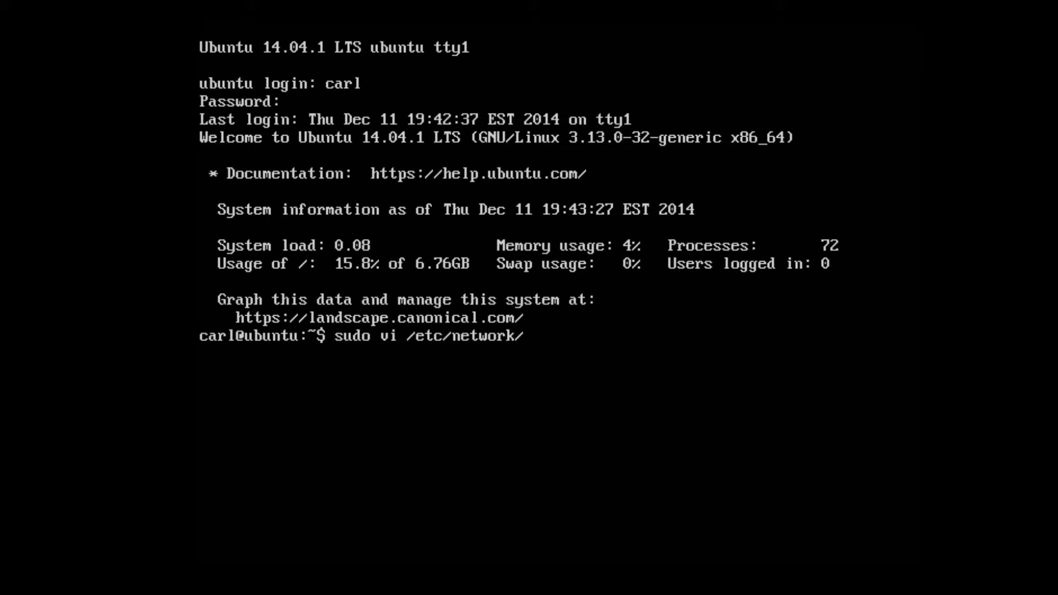
text(inter)
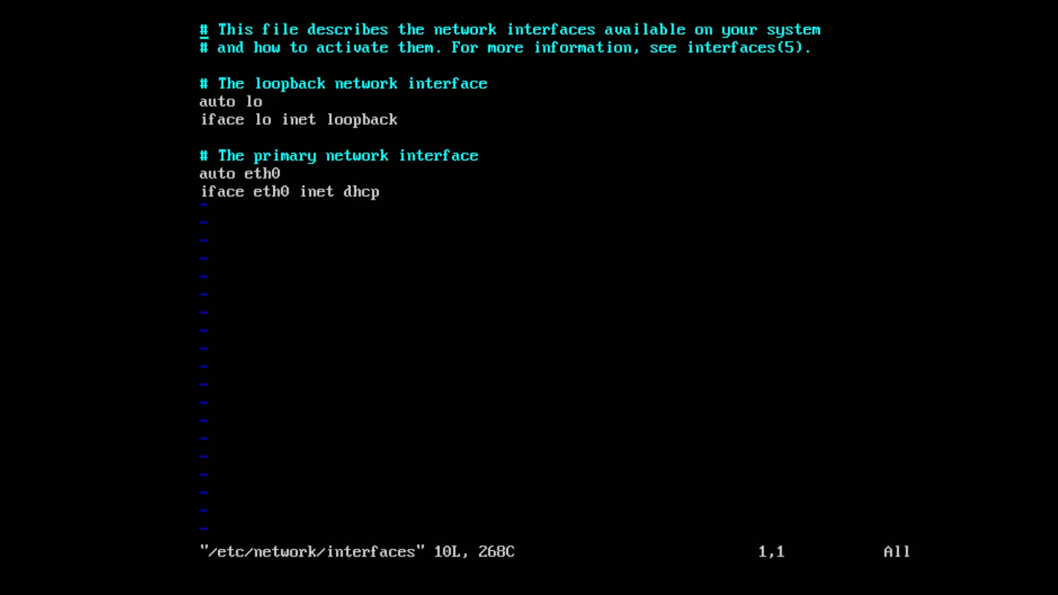
Make eth0's method static instead of dhcp and start an address line below it.
key(i)
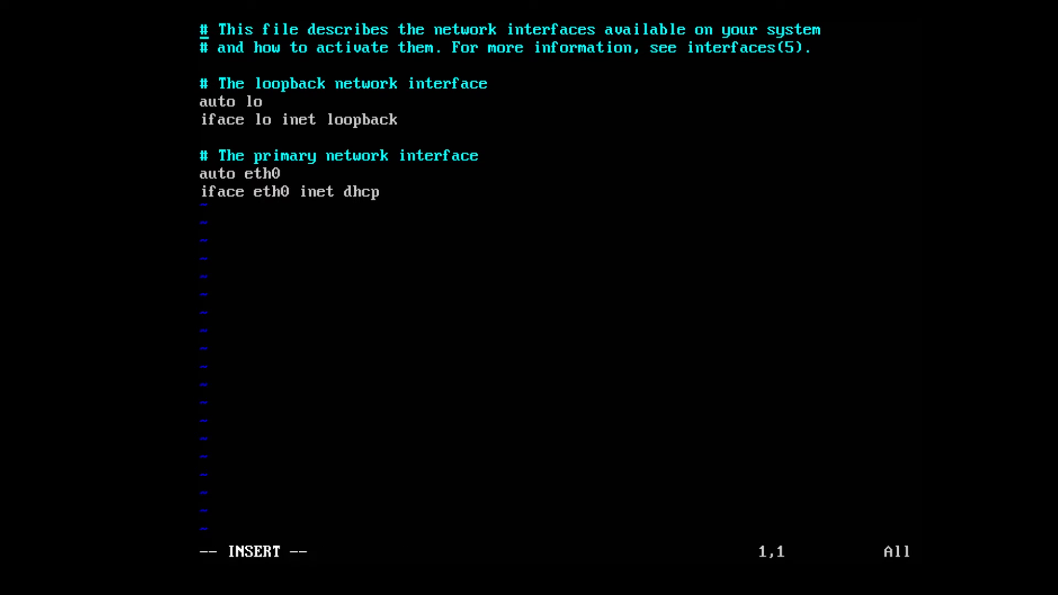
key(Down)
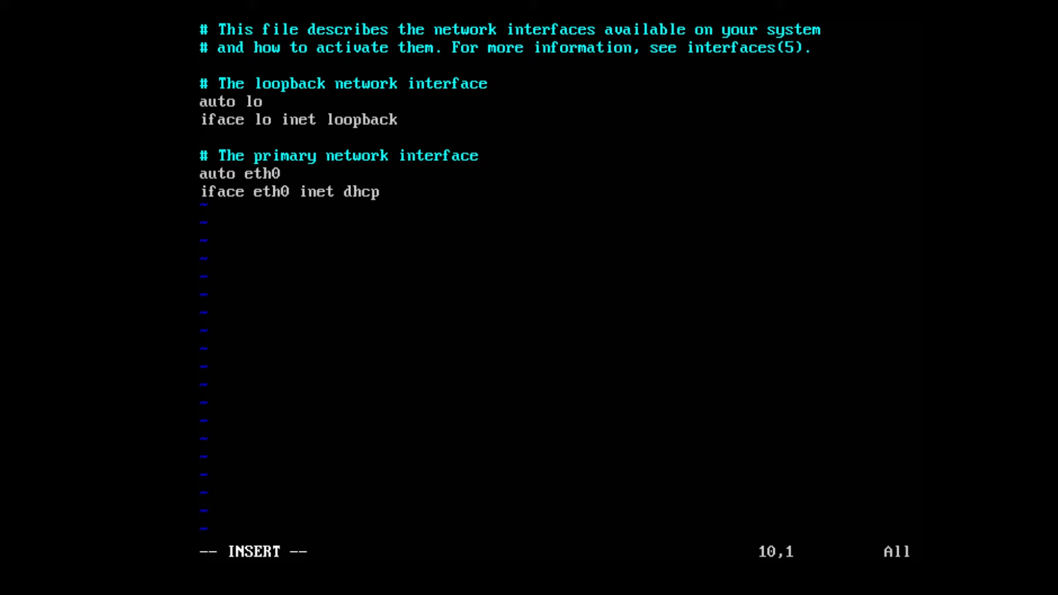
key(End)
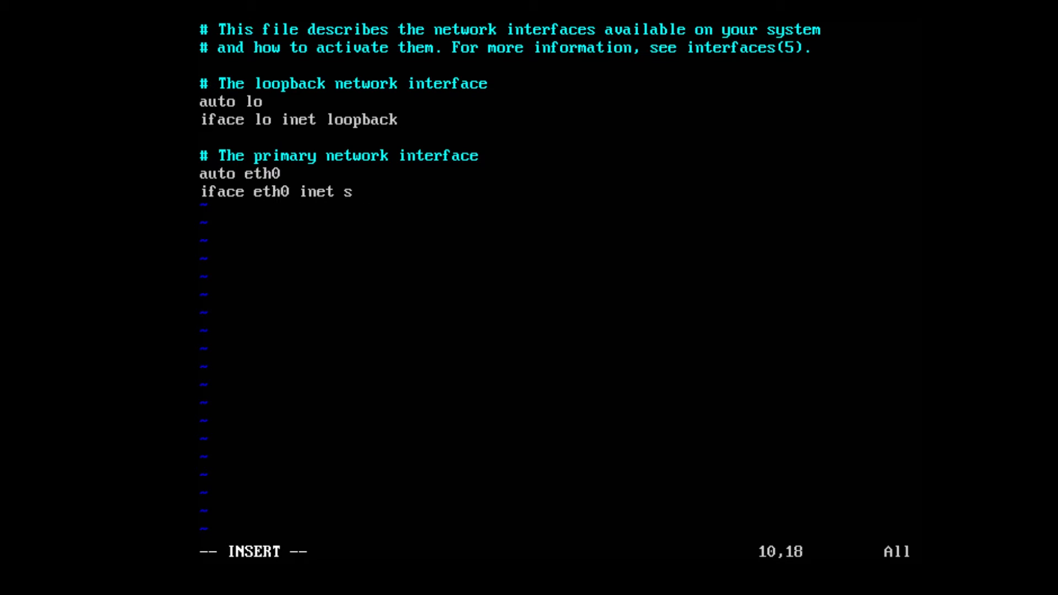
text(tatic)
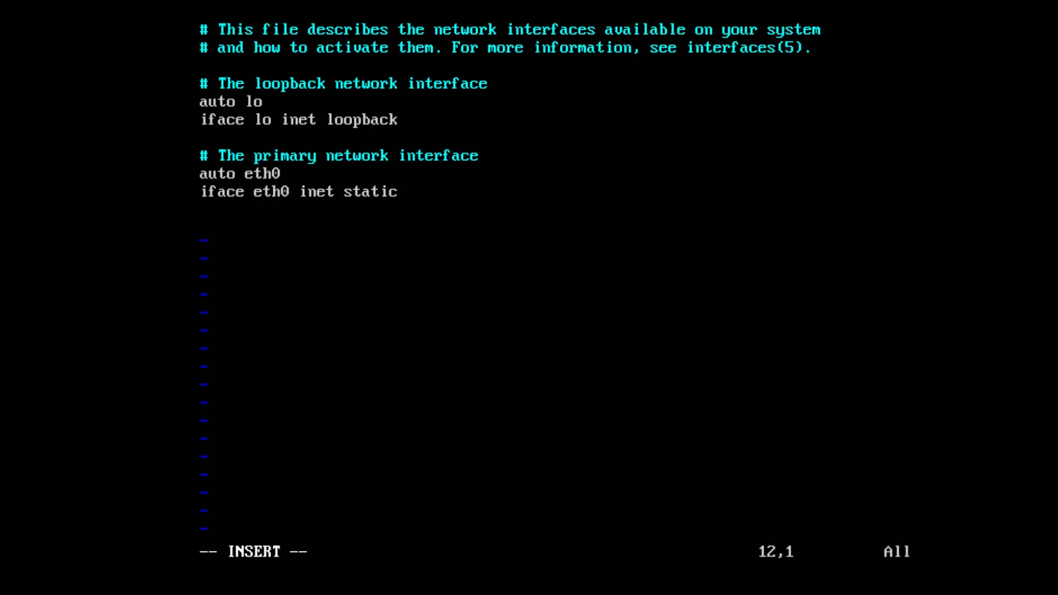
text(address)
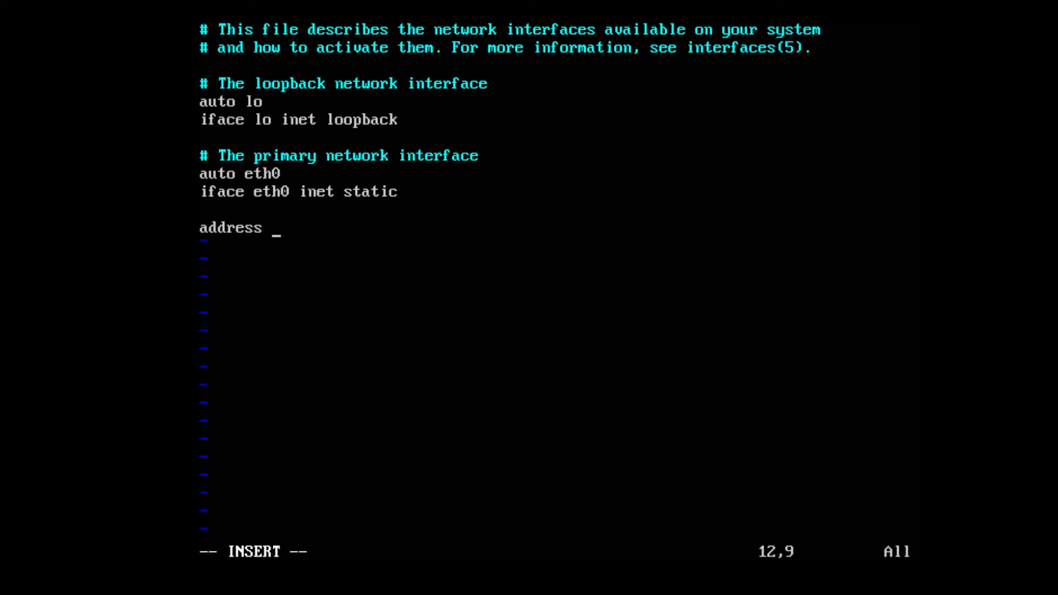
Enter address 192.168.1.201 and netmask 255.255.255.0 under the eth0 entry.
text(192)
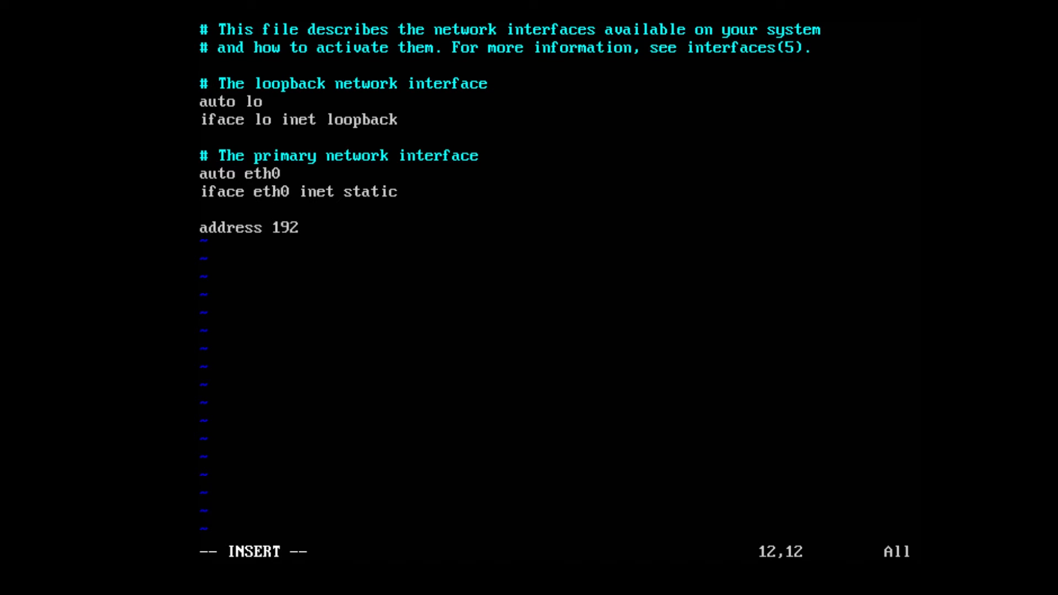
text(.168.1.201)
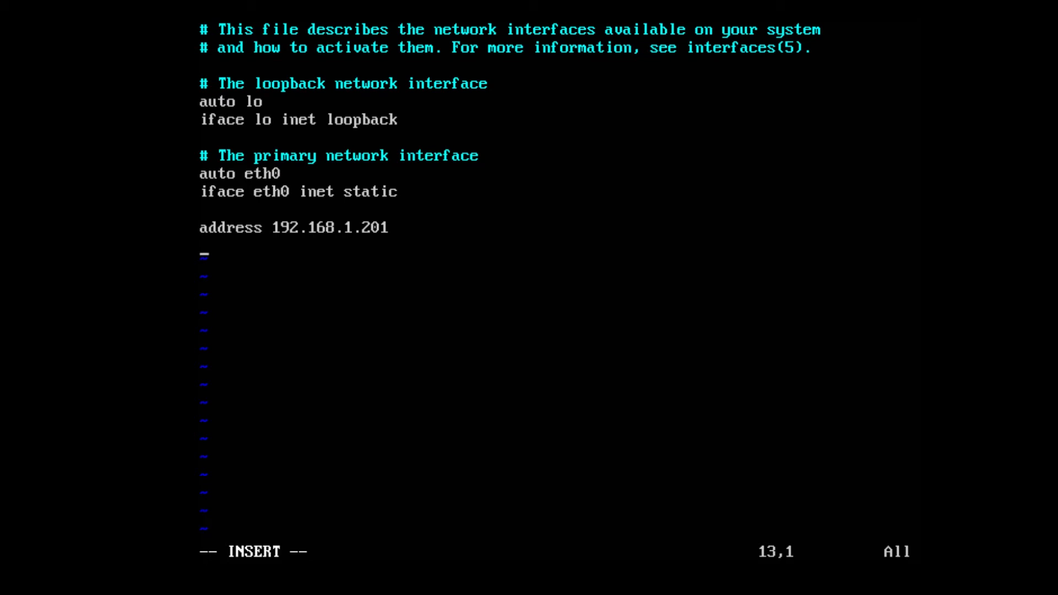
text(net)
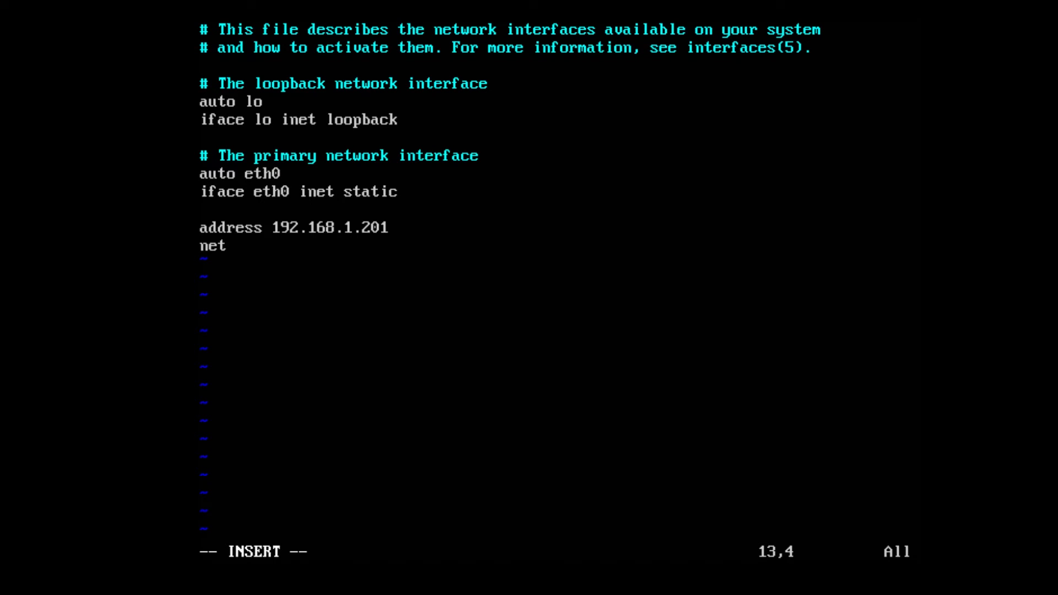
text(mask)
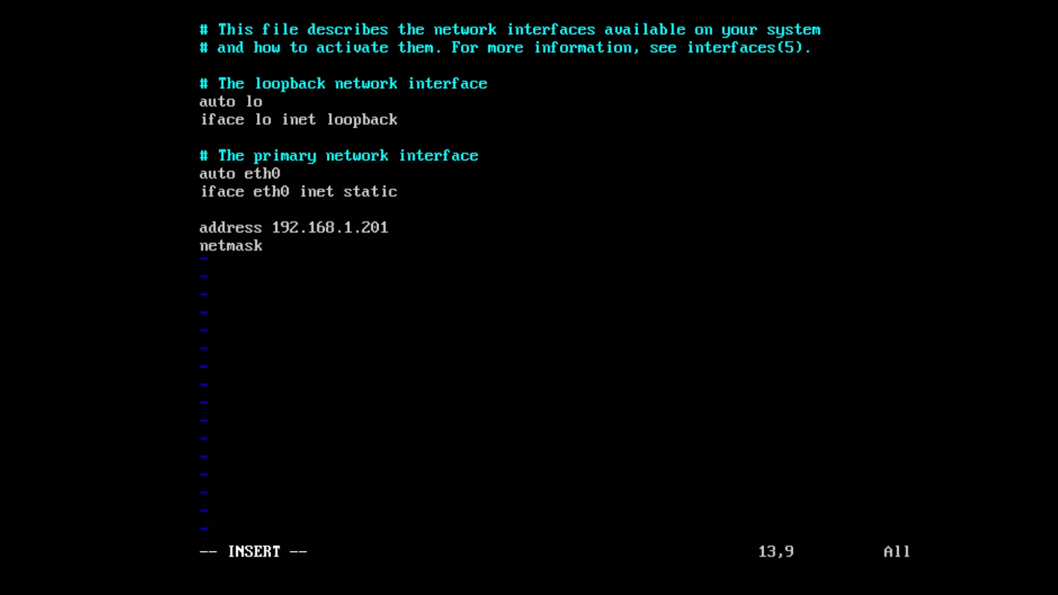
text(255.255.255.0)
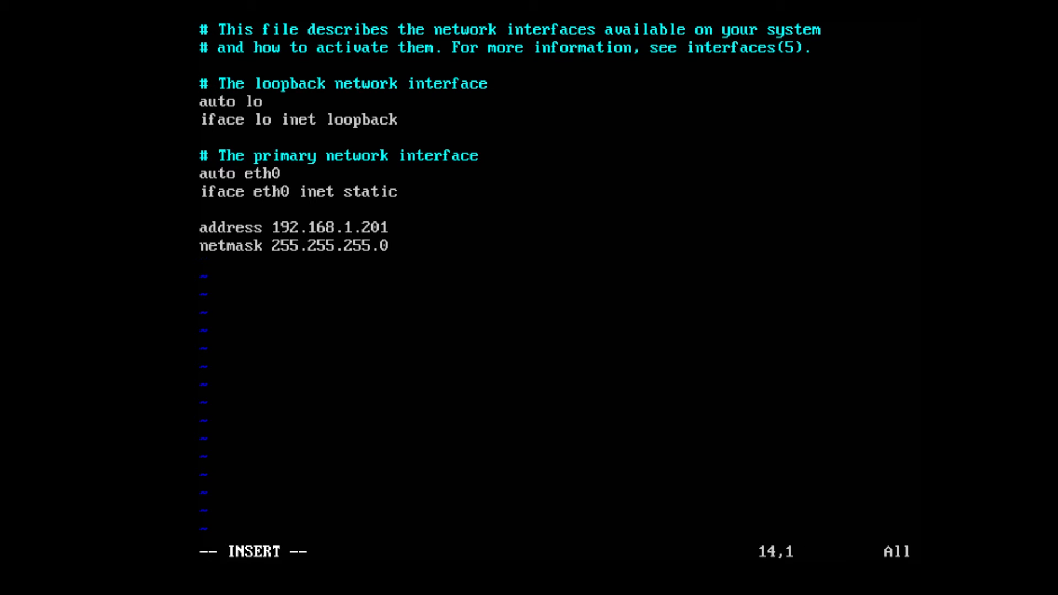
Add the network 192.168.1.0 line and begin the broadcast line.
text(network 192)
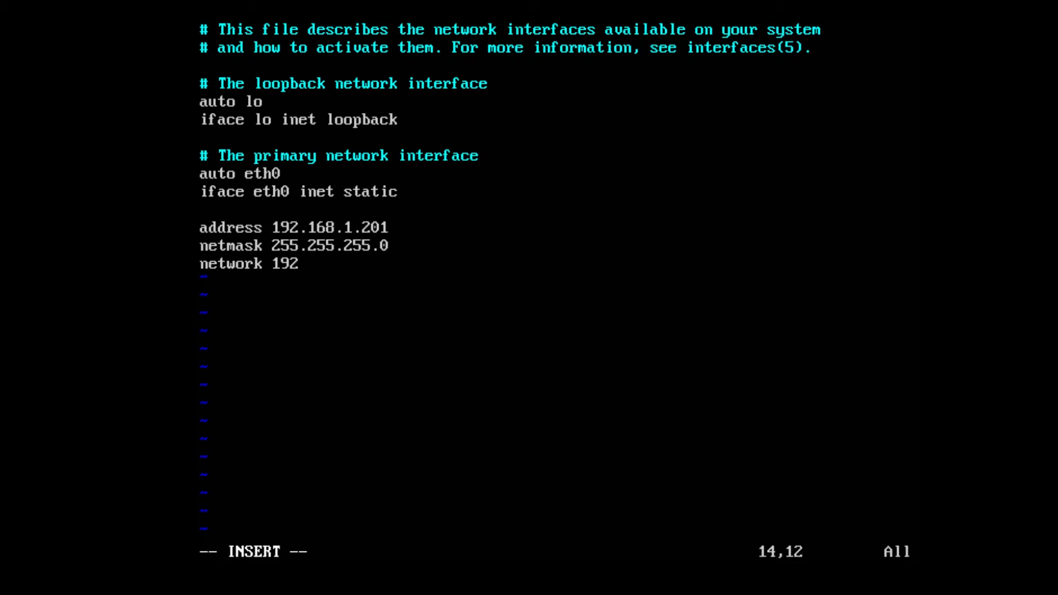
text(.168.)
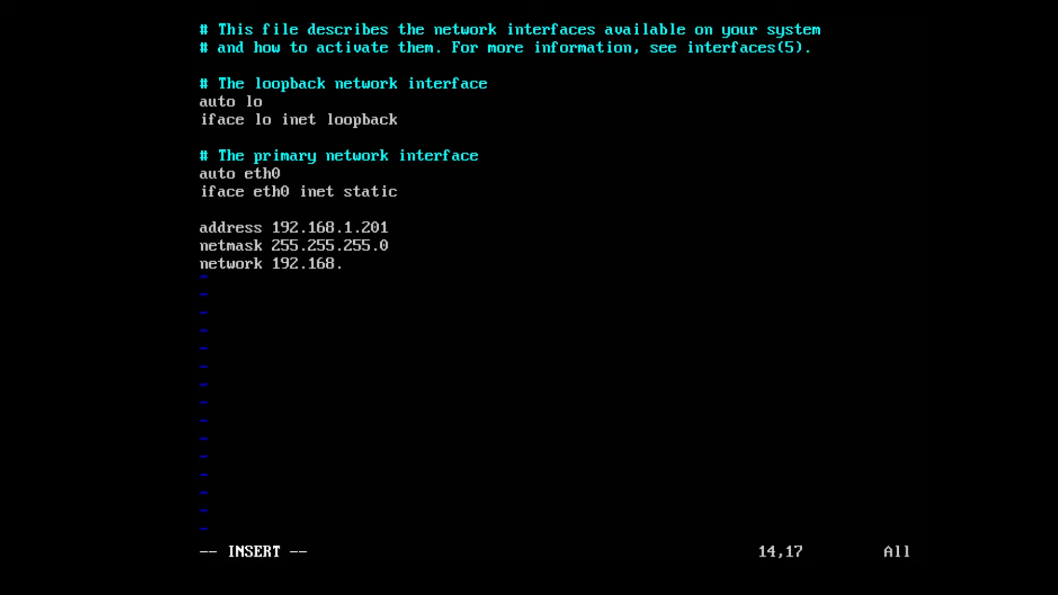
text(1.0)
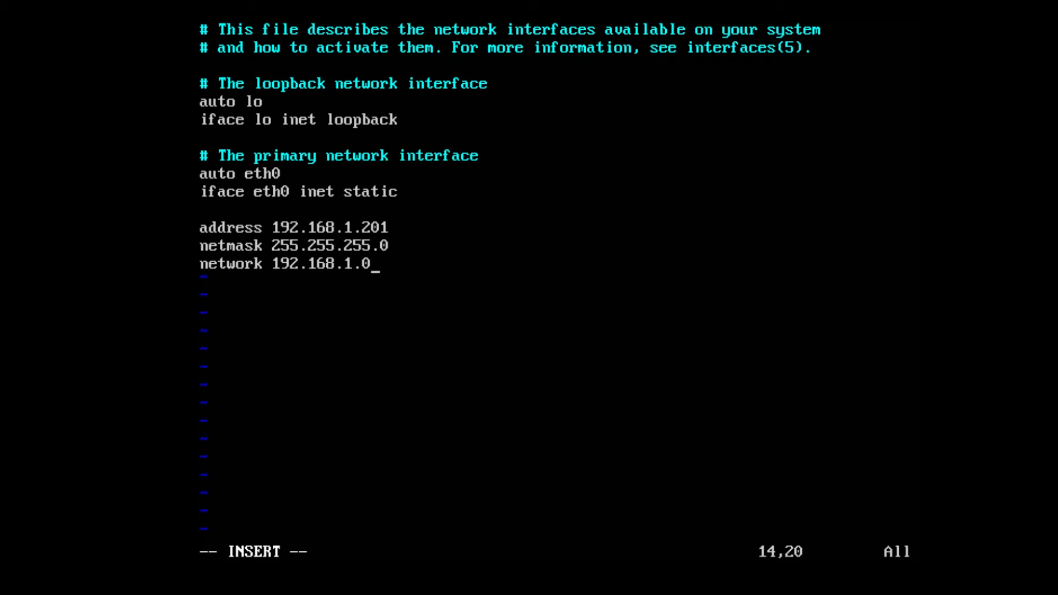
text(bo)
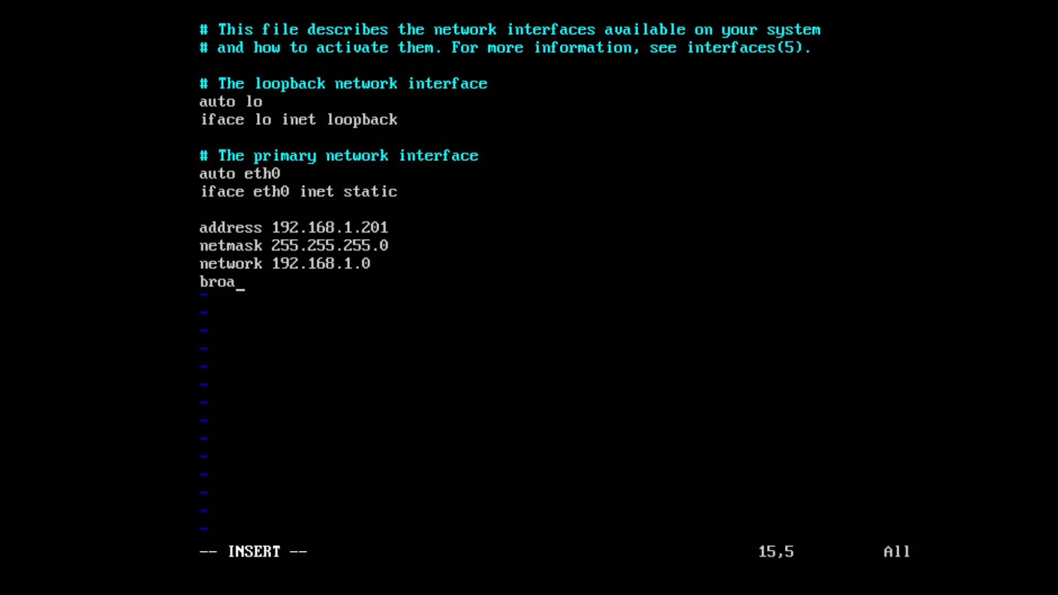
Add broadcast 192.168.1.255 and gateway 192.168.1.1 lines to the eth0 block.
text(dcast)
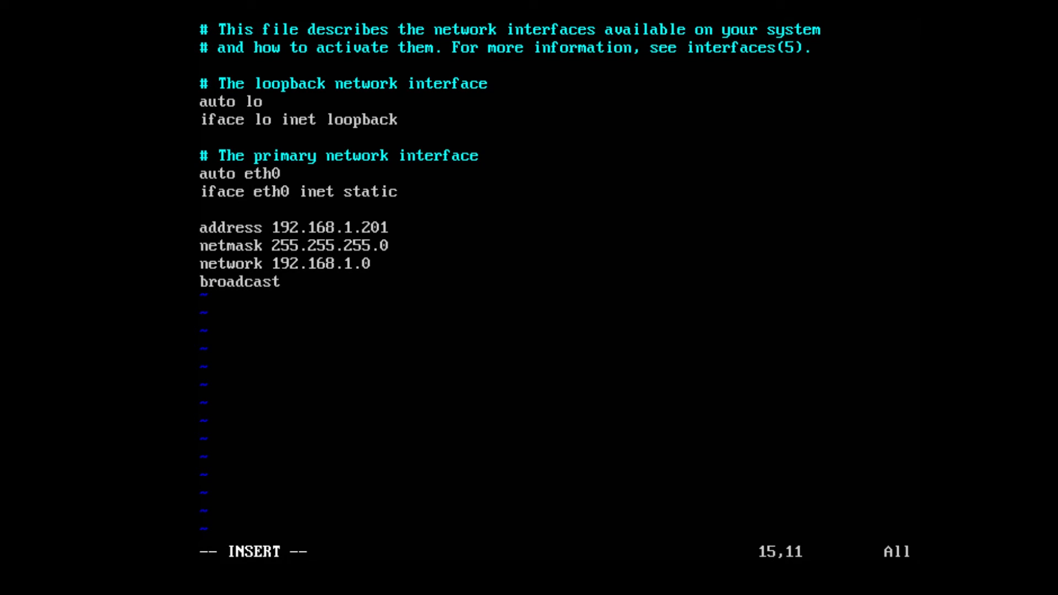
text(192.16)
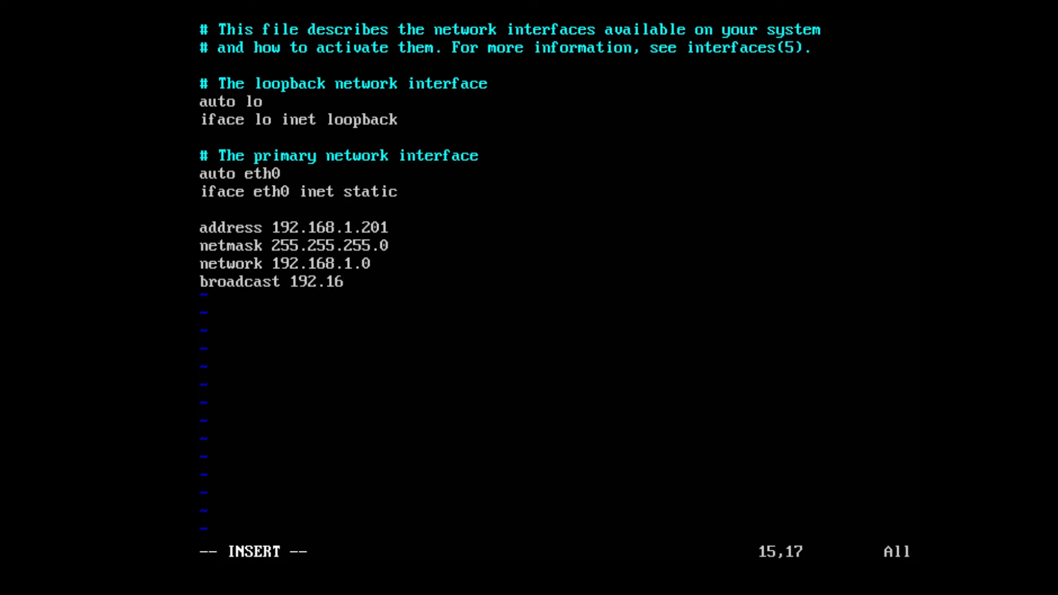
text(8.1.255)
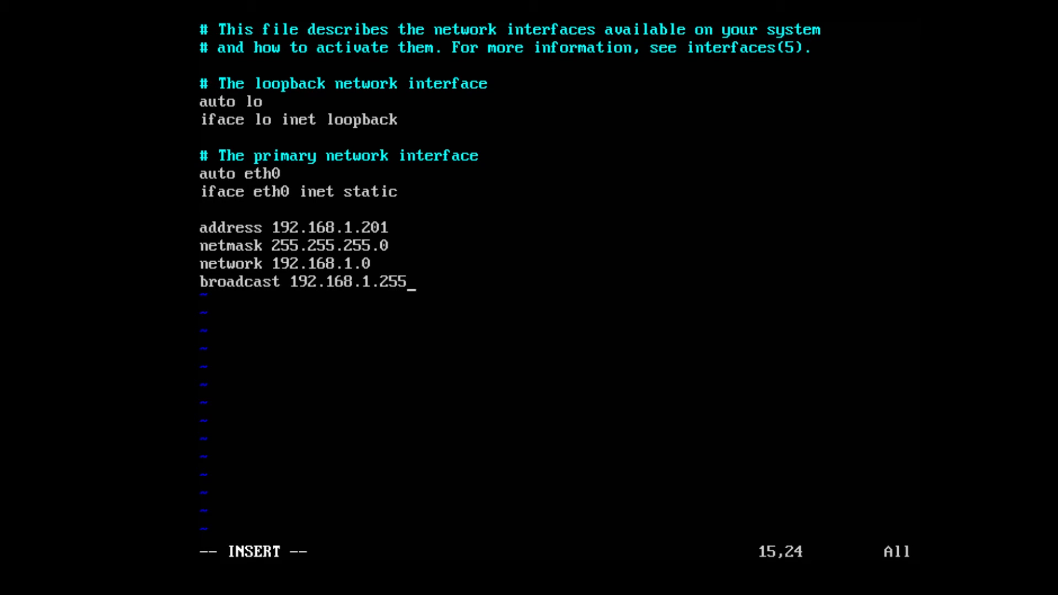
text(gatewa)
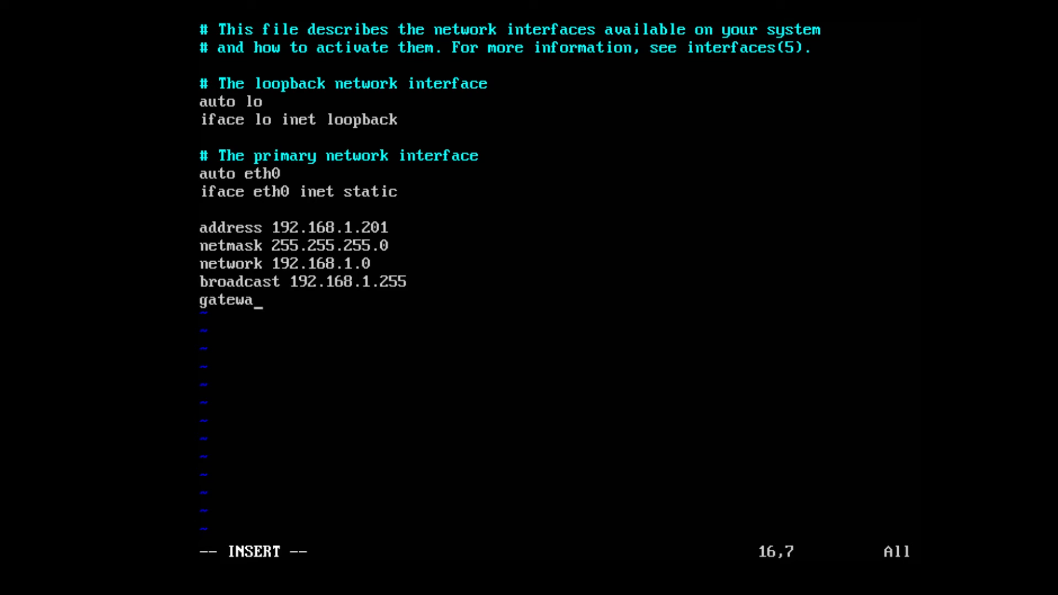
text(y 19.)
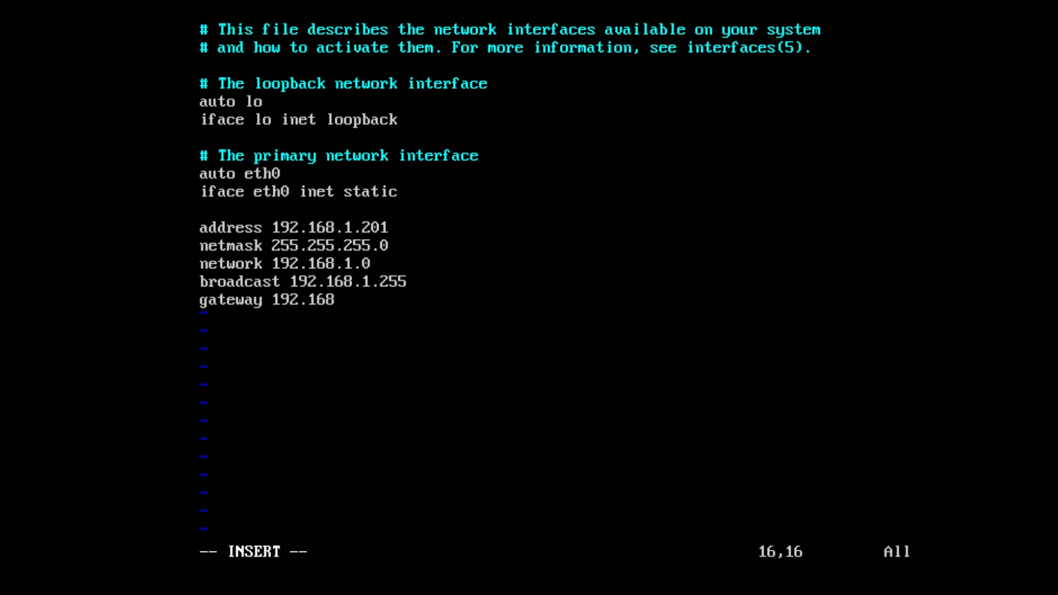
text(.)
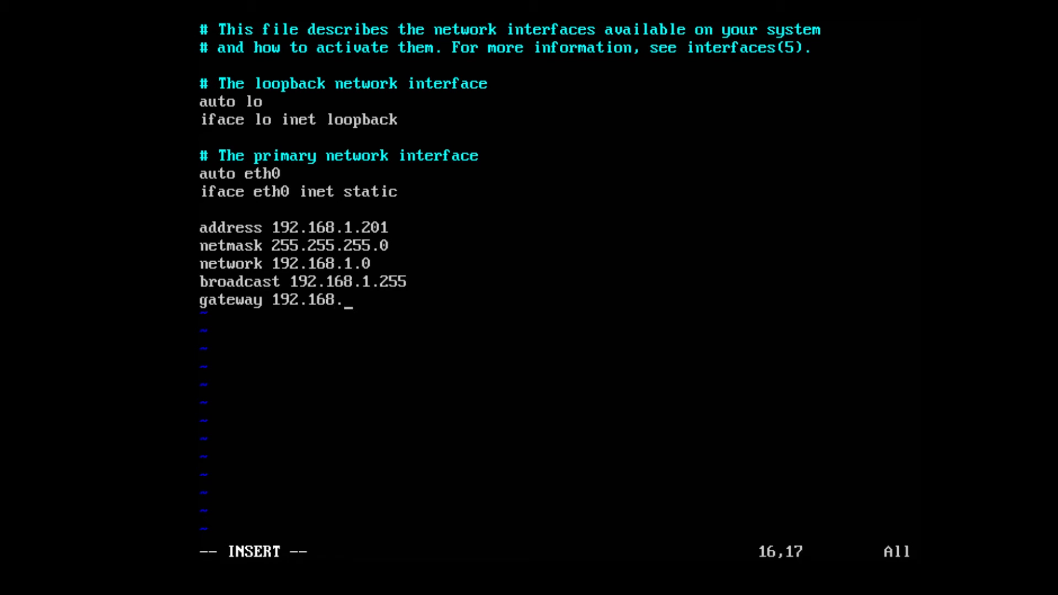
text(1.1)
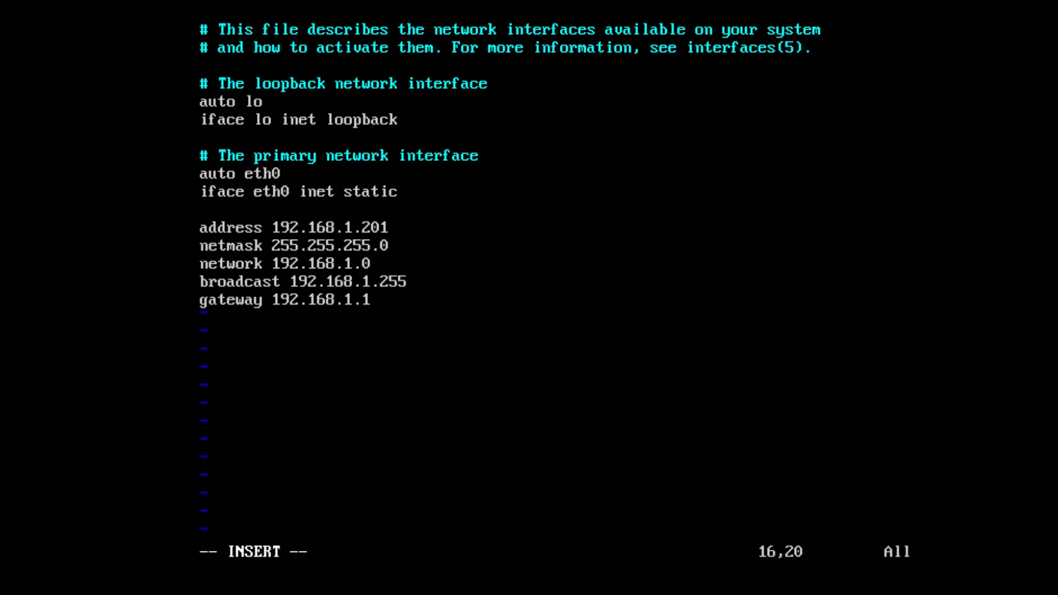
Add the dns-nameservers 8.8.8.8 8.8.4.4 line.
text(dns)
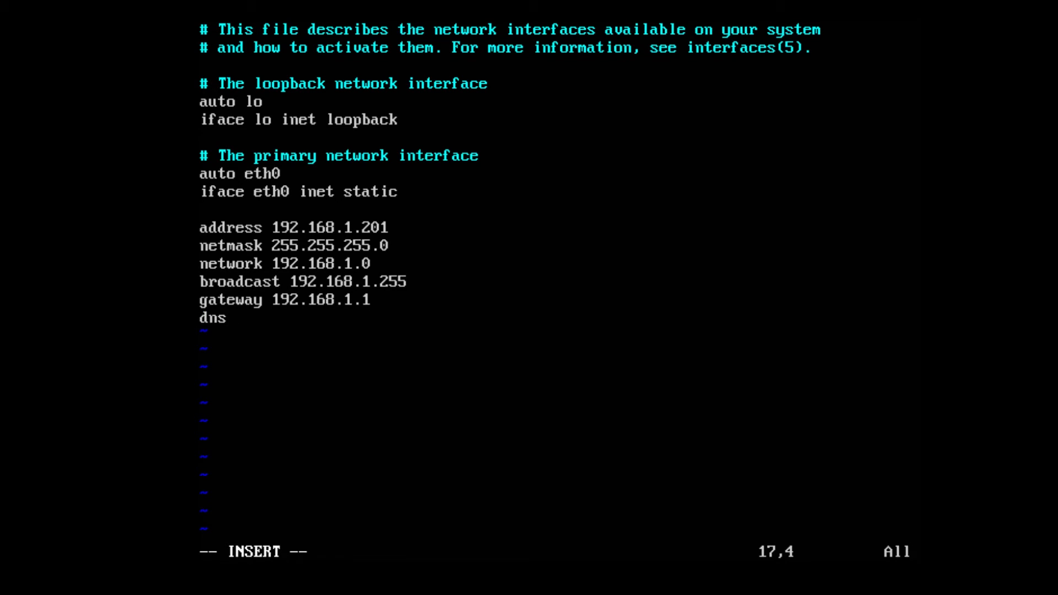
text(-nam)
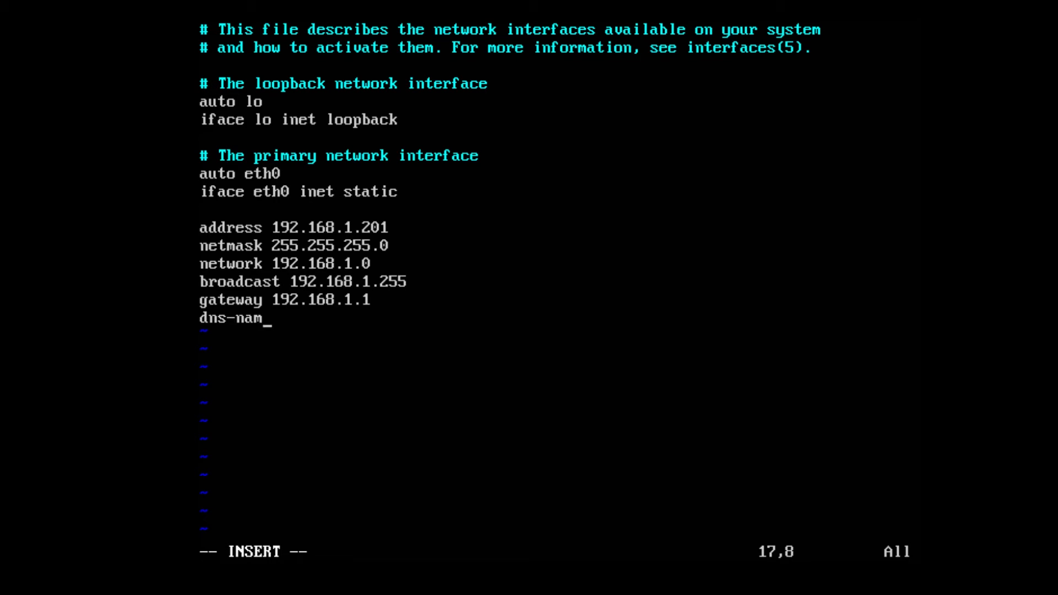
text(eserver)
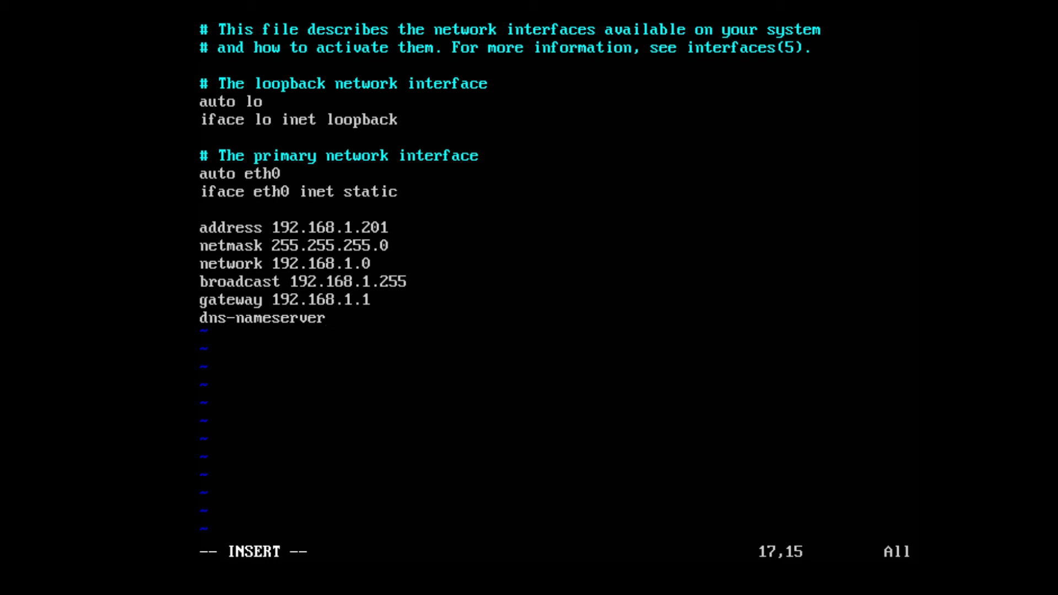
text(s)
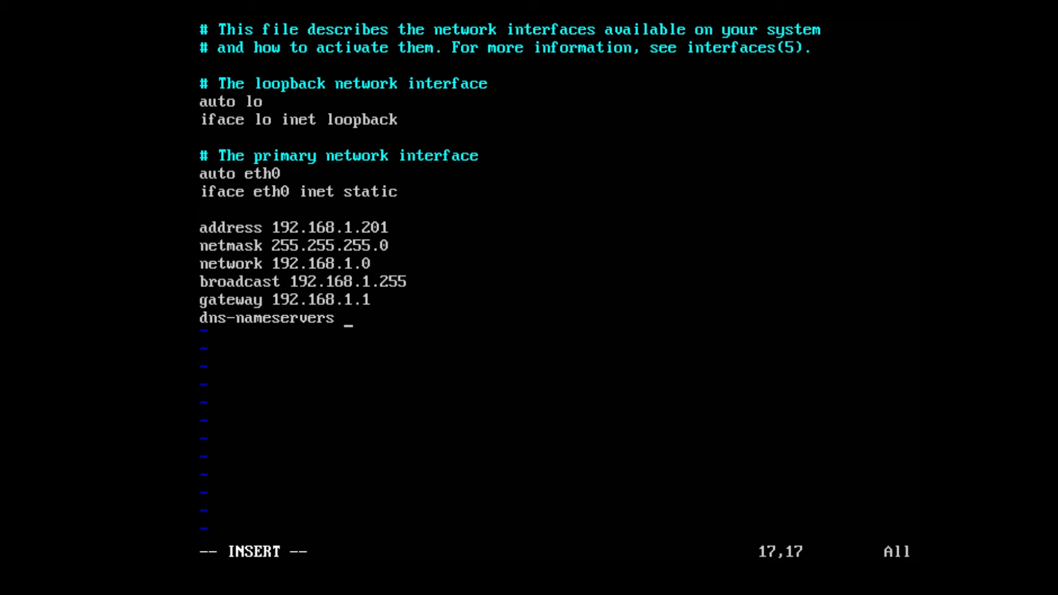
text(8.8.8.8)
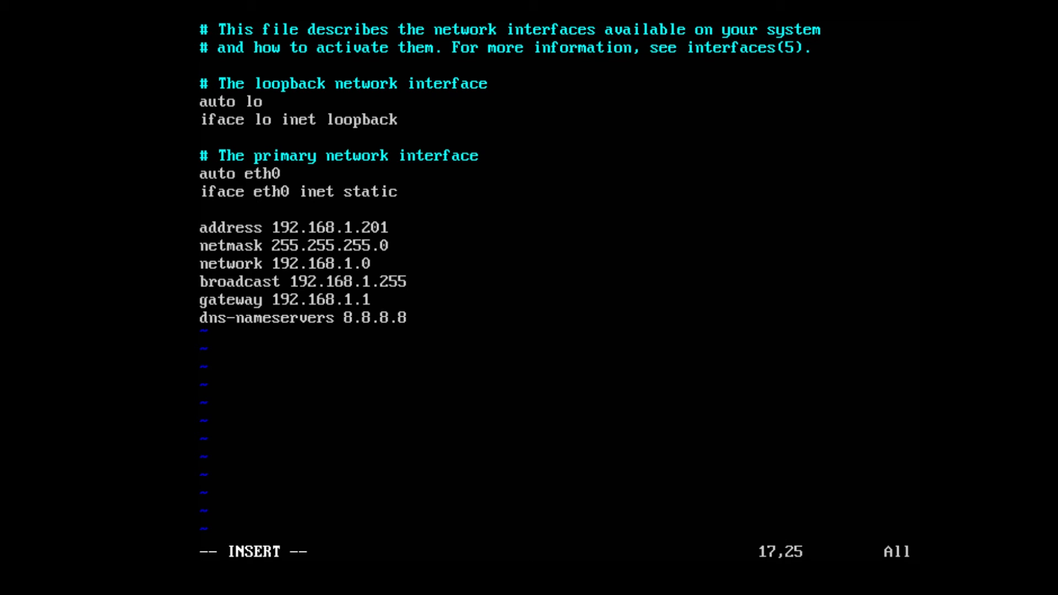
text(8.8.4.4)
click(558, 551)
text(:)
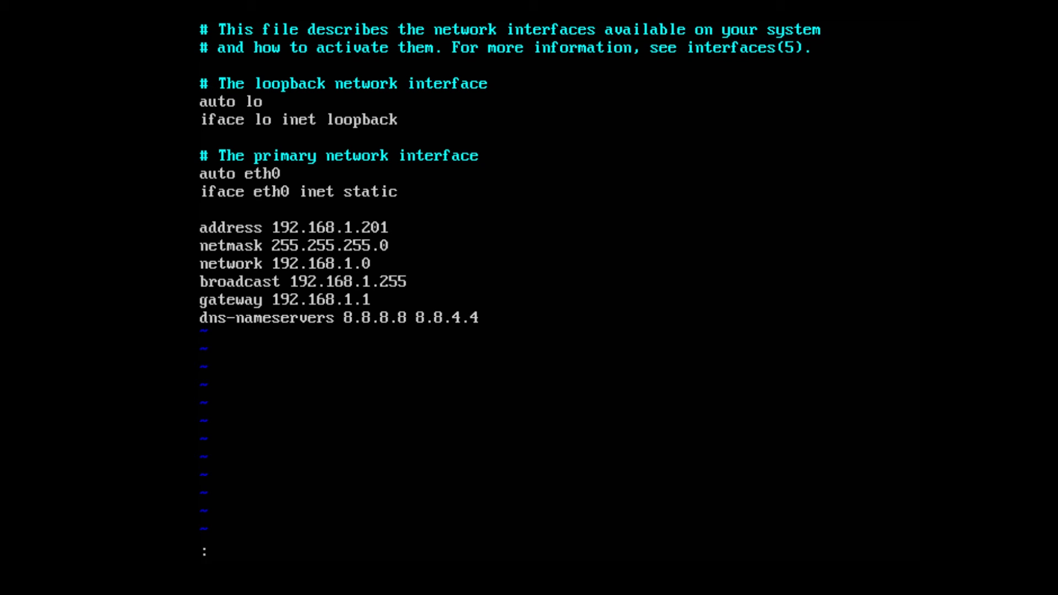
Save the interfaces file with :wq and restart the server with sudo reboot.
text(wq)
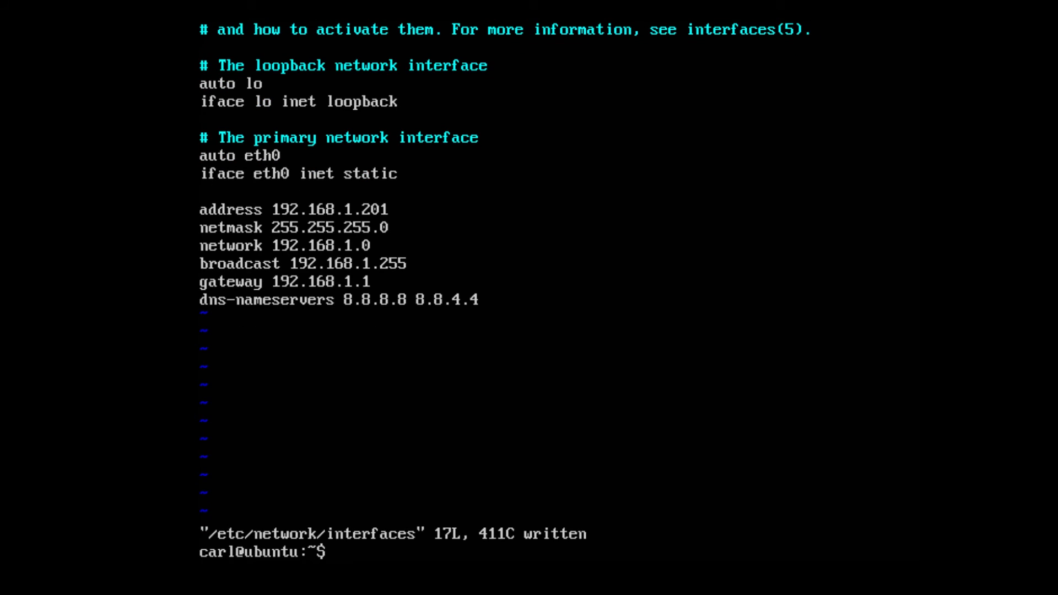
text(sudo)
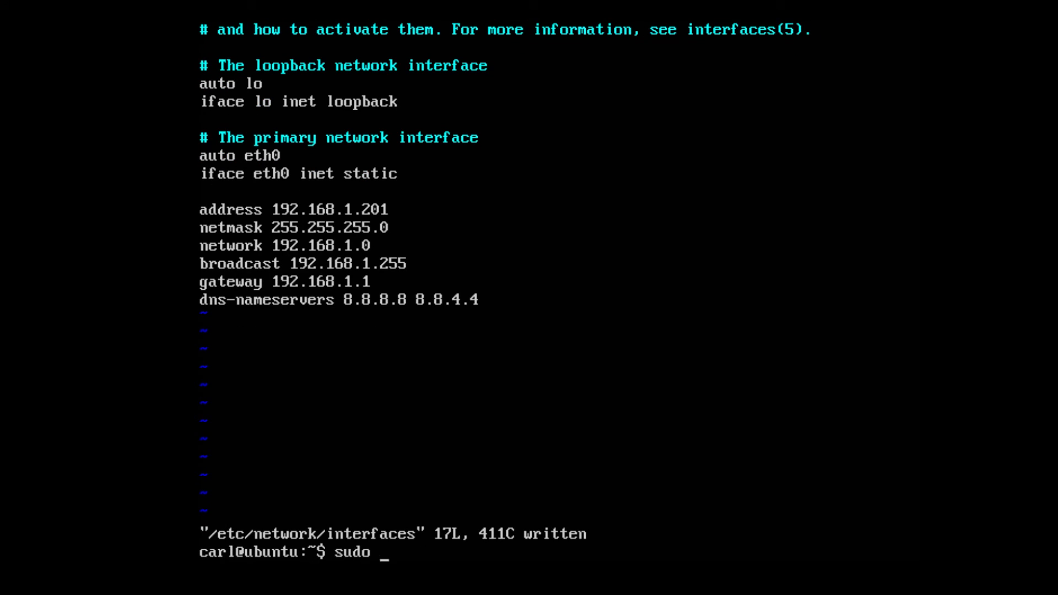
text(reboot)
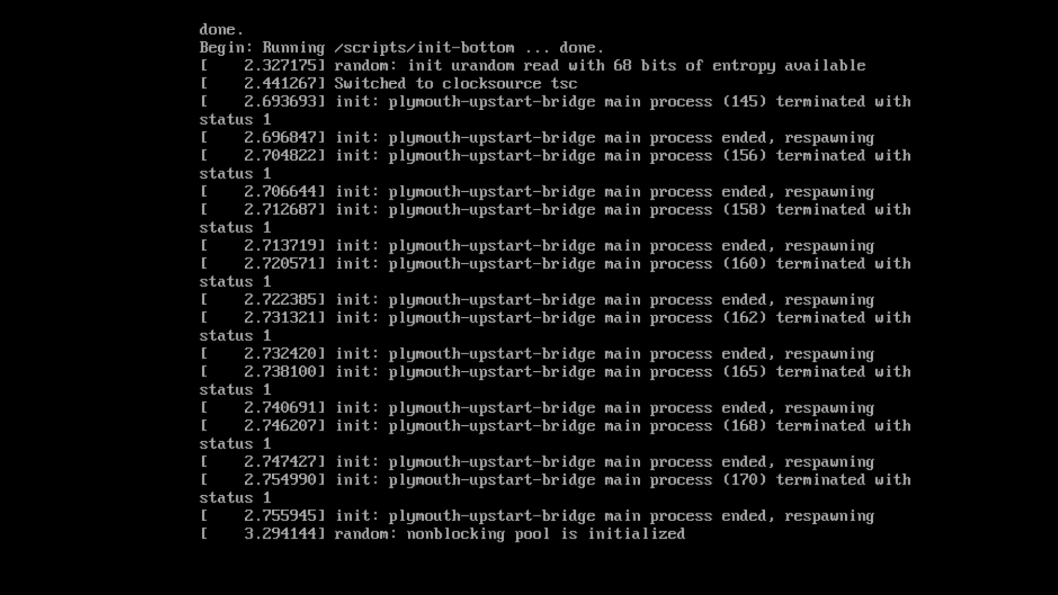
scroll(down, 3)
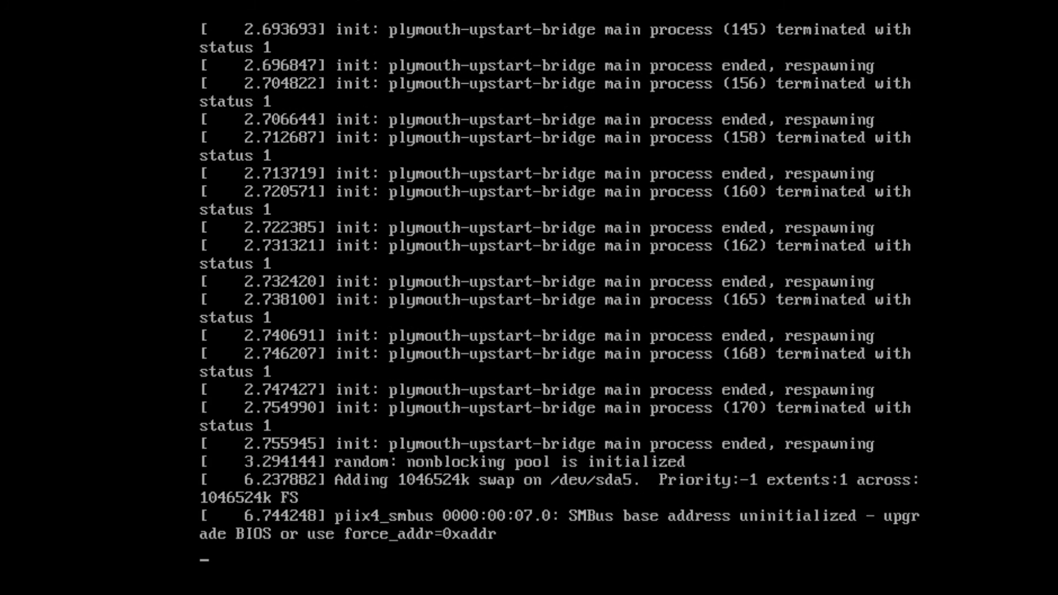